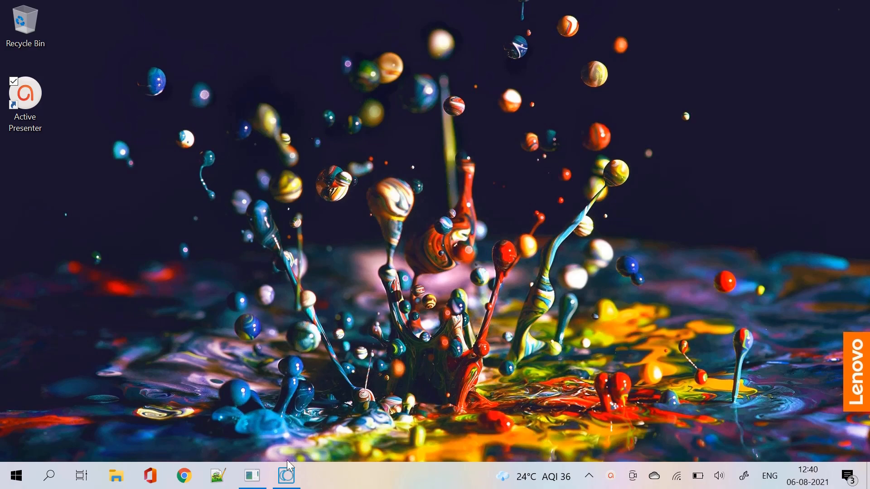
# Launch Software AG Designer on workspace107 so the Default server's packages load.
pyautogui.click(286, 476)
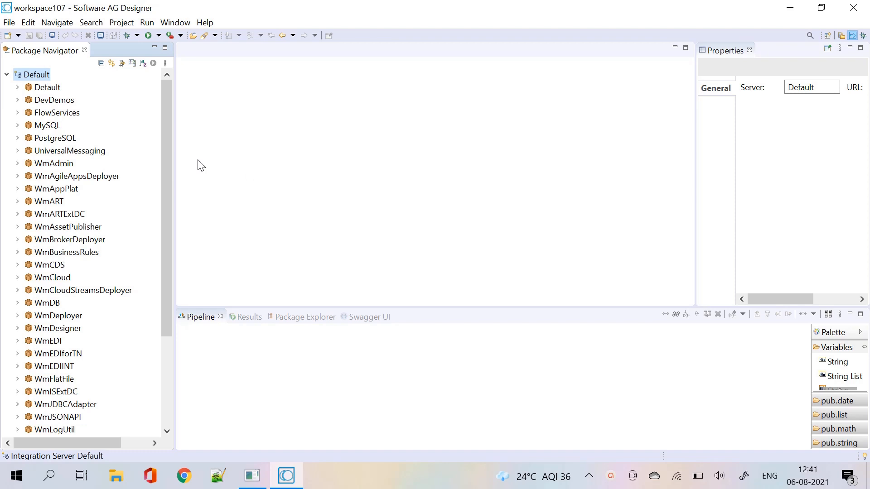
pyautogui.moveTo(140, 149)
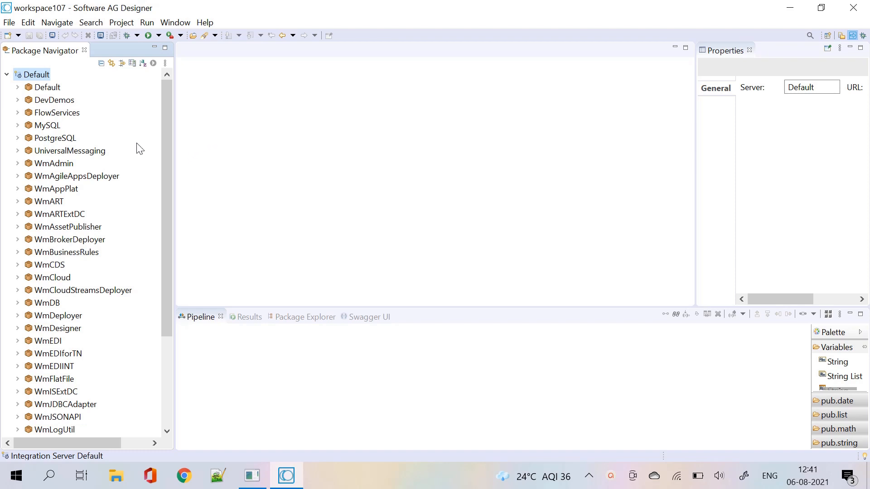
pyautogui.moveTo(93, 136)
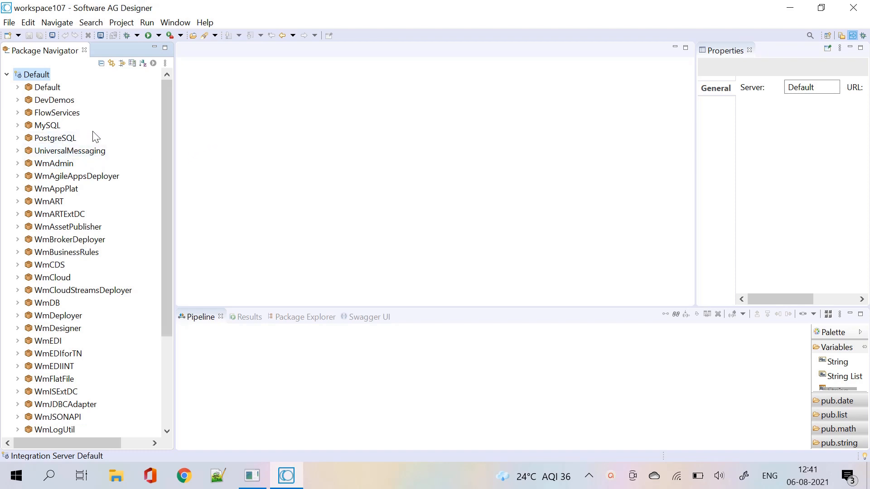
# Run Find Dependents on PostgreSQL's insertPoRecord adapter service, listing processInbound as its dependent.
pyautogui.click(55, 138)
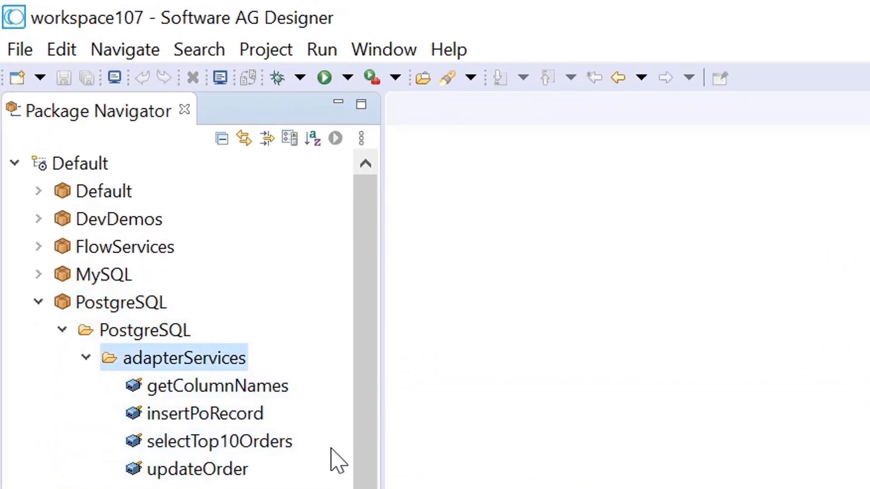
pyautogui.click(205, 413)
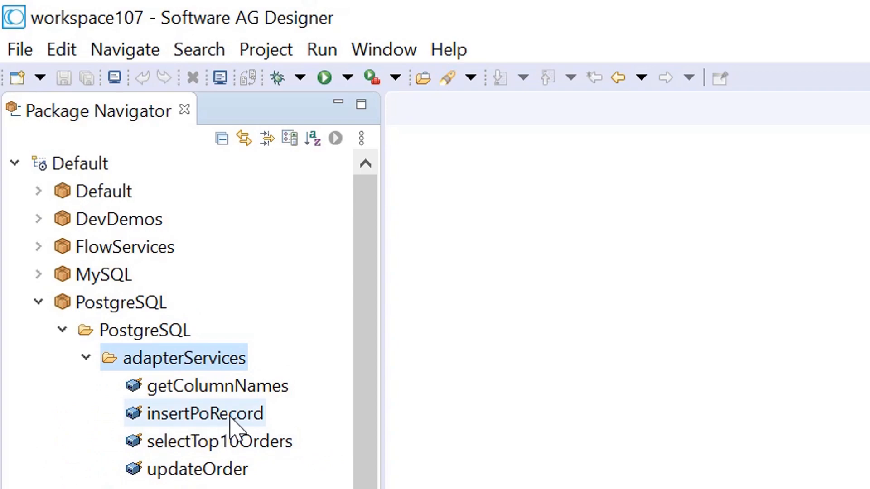
pyautogui.click(205, 413)
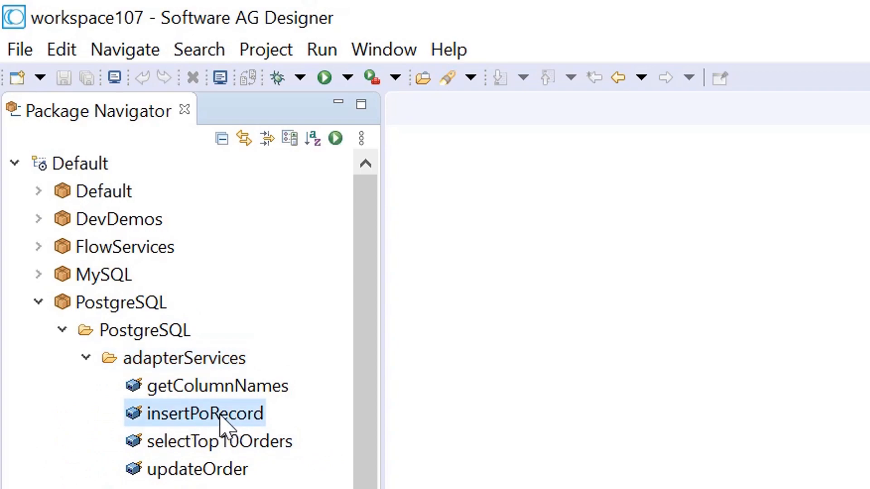
pyautogui.rightClick(205, 414)
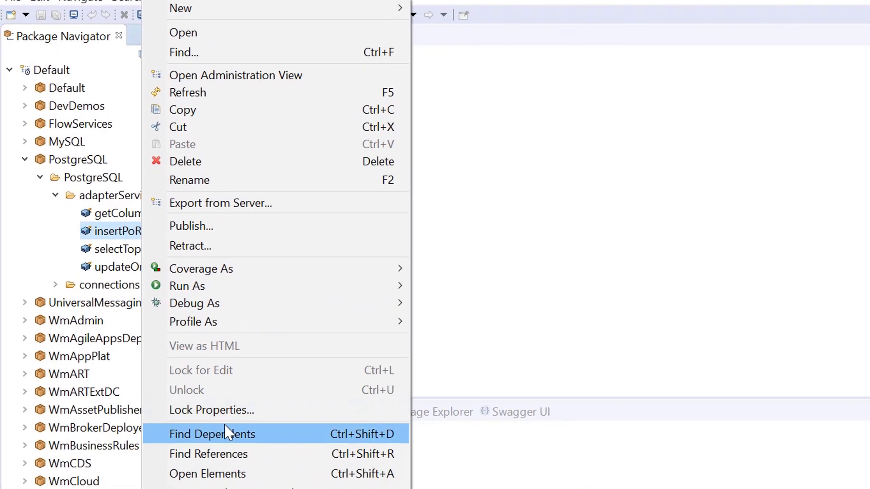
pyautogui.moveTo(280, 446)
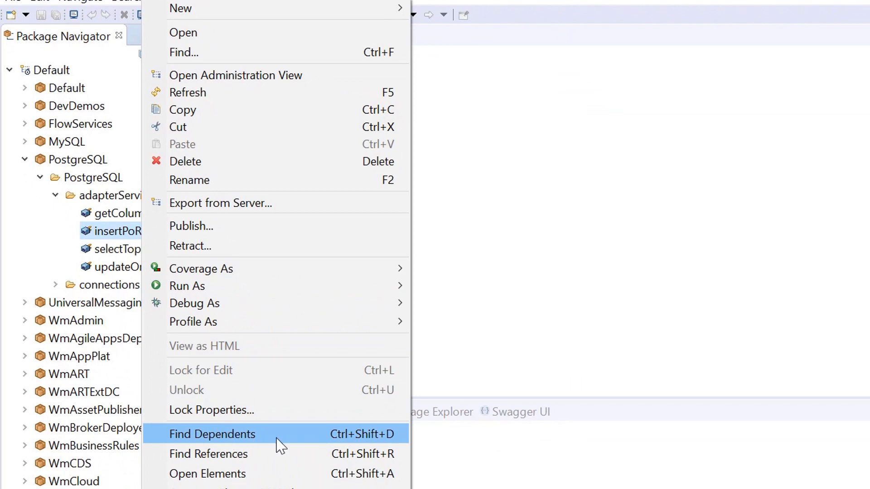
pyautogui.click(212, 434)
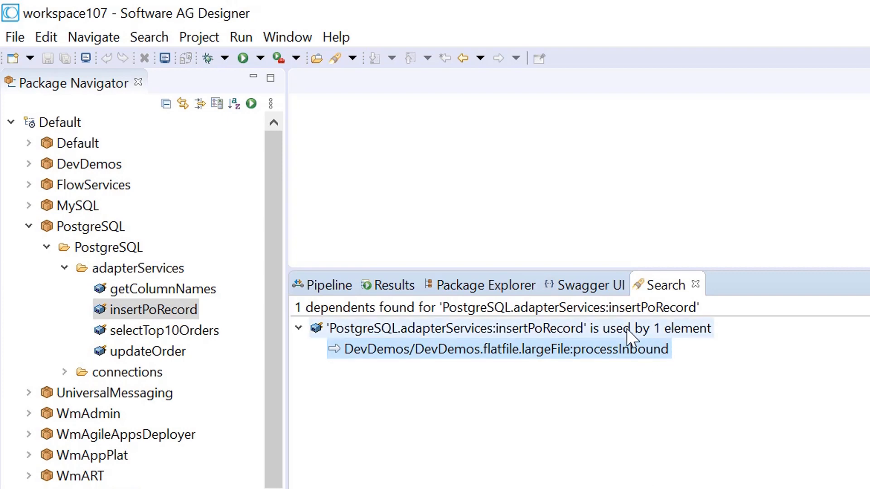
pyautogui.moveTo(503, 338)
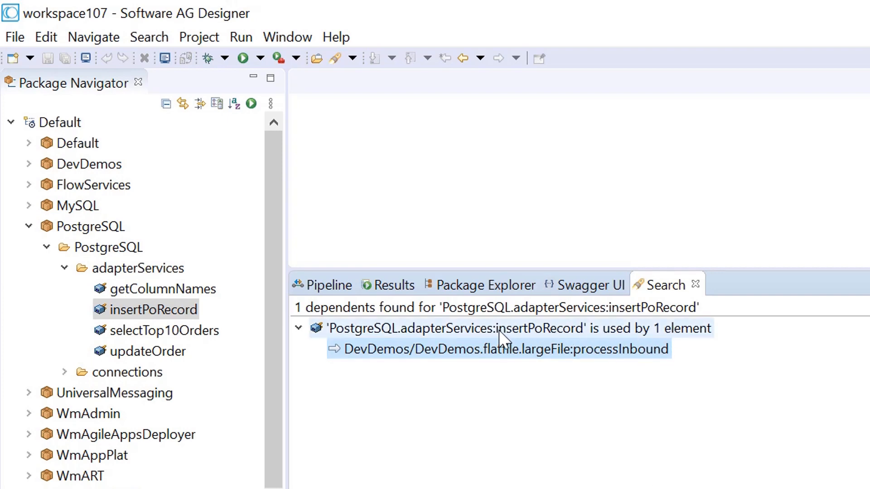
pyautogui.moveTo(575, 360)
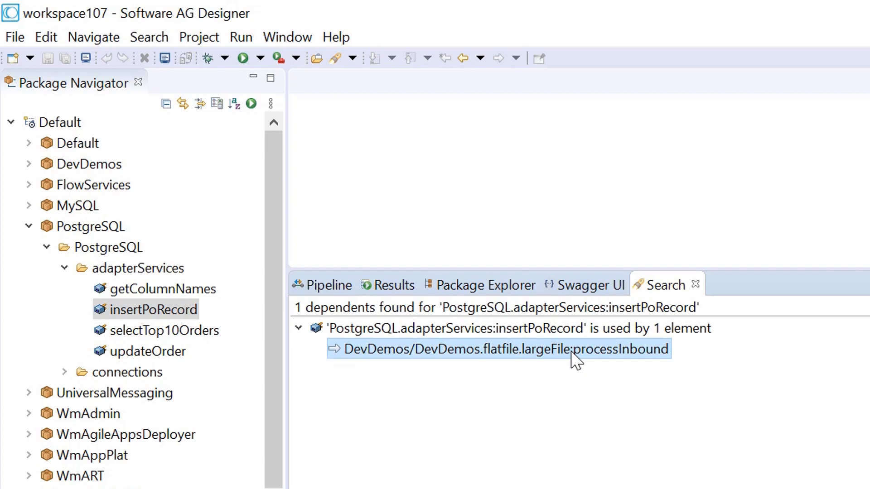
# Show the processInbound result in Package Navigator under DevDemos flatfile largeFile and open it.
pyautogui.rightClick(498, 349)
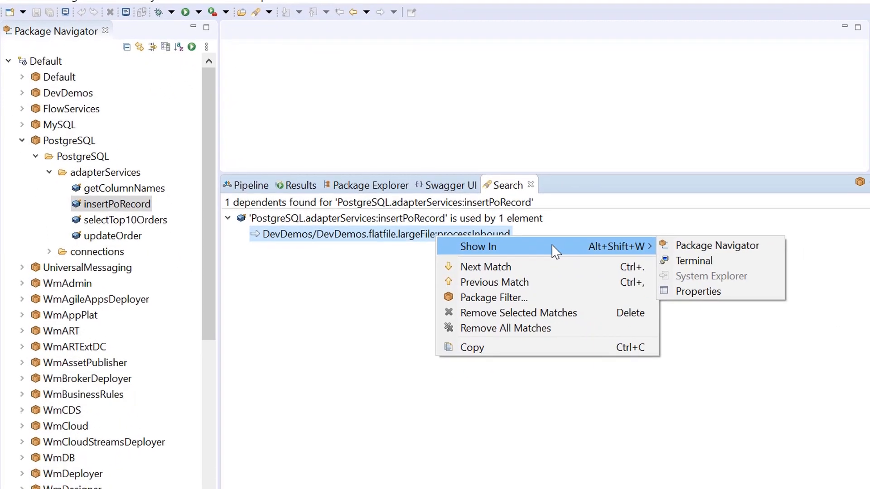
pyautogui.moveTo(716, 245)
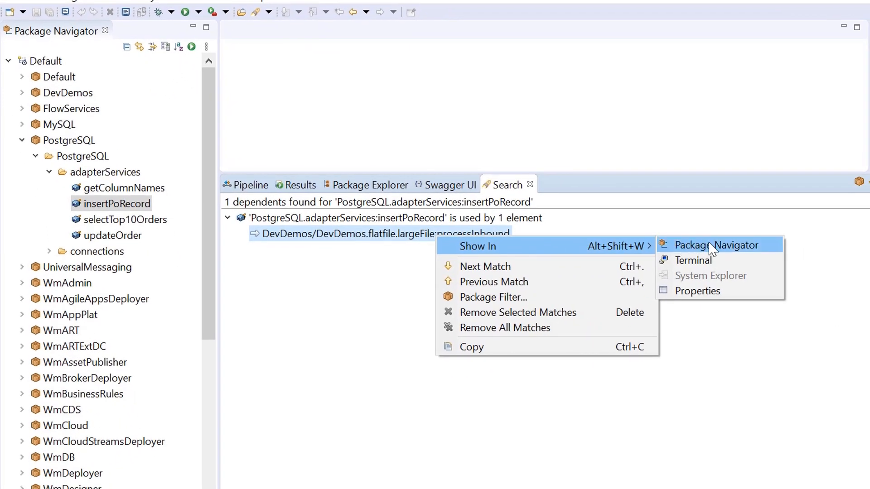
pyautogui.click(718, 244)
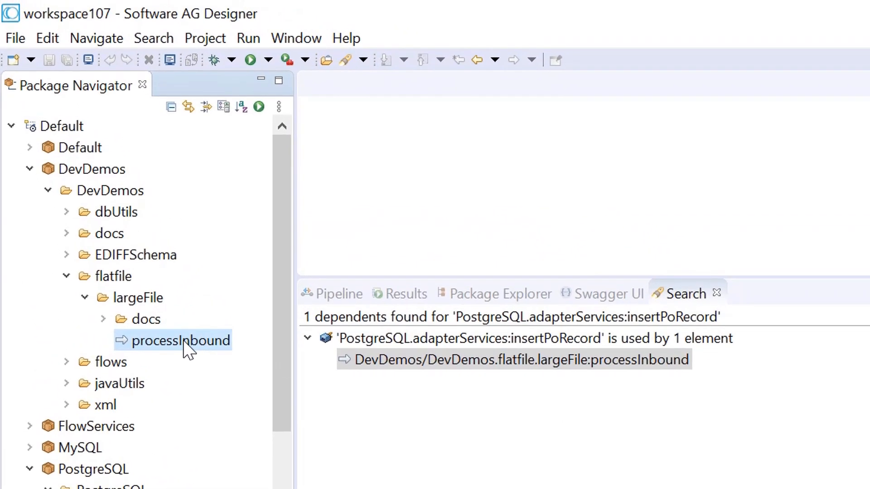
pyautogui.click(513, 360)
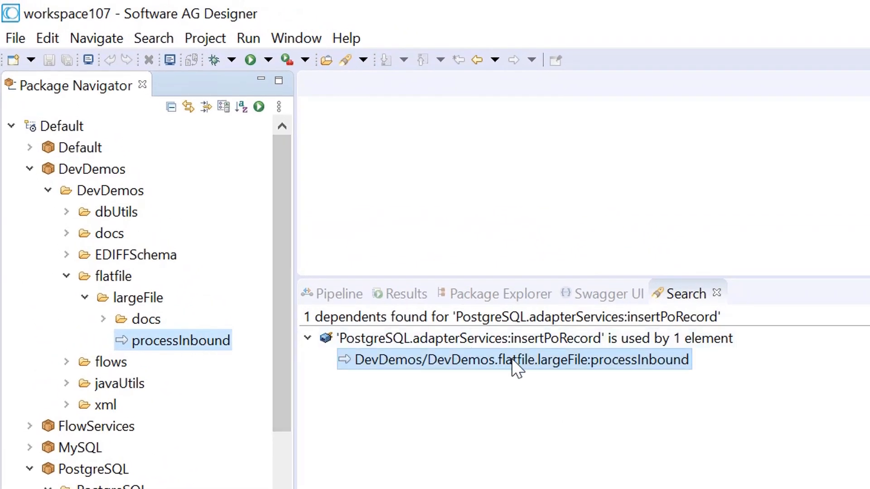
pyautogui.moveTo(486, 364)
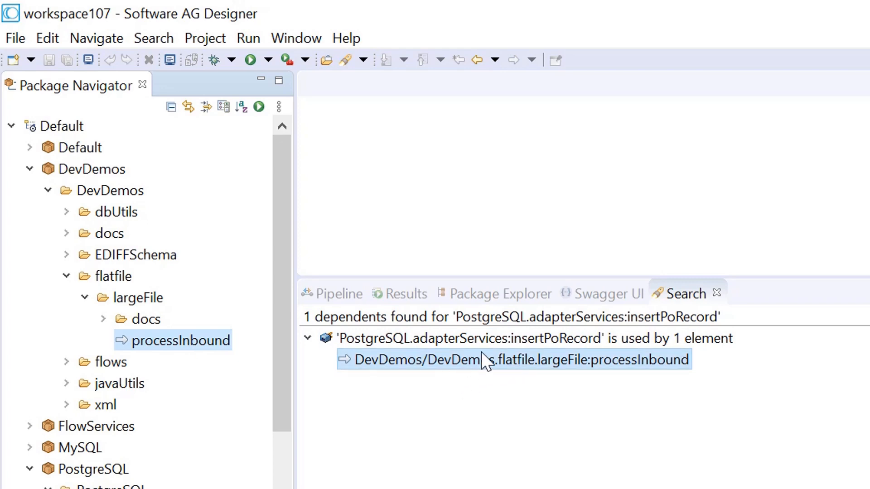
pyautogui.doubleClick(510, 360)
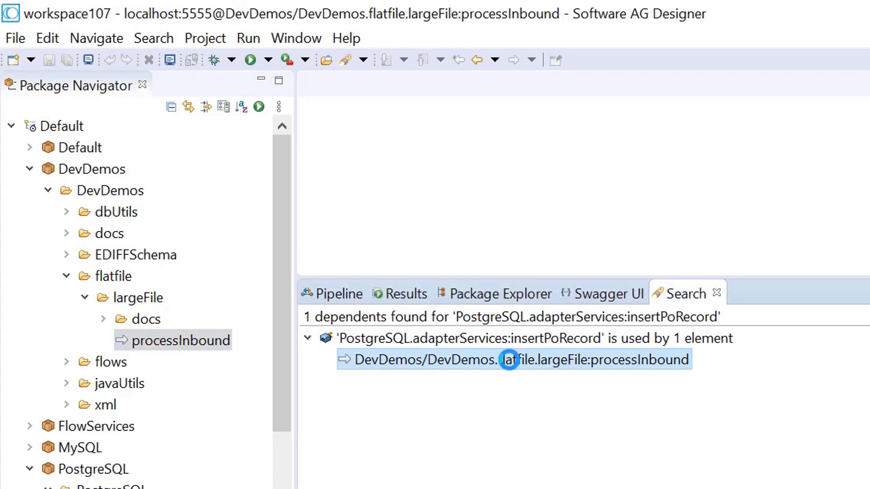
pyautogui.doubleClick(513, 360)
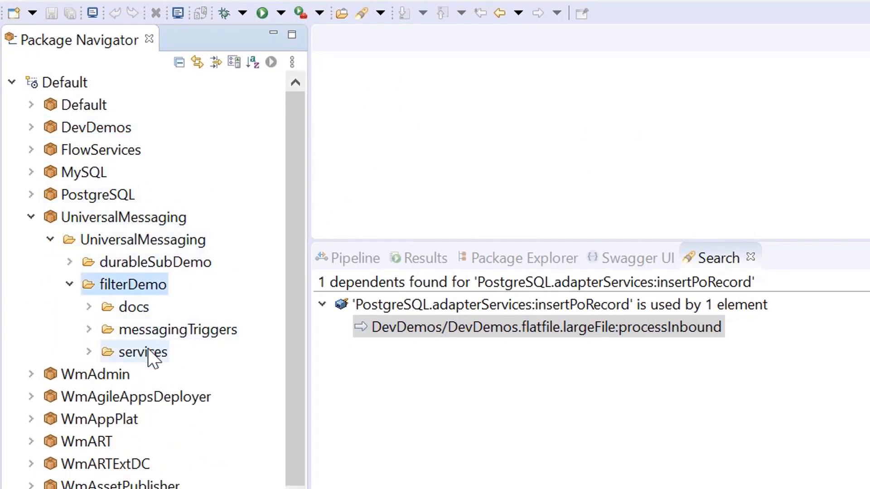
# Run Find Dependents on filterDemo's subscriber1 service, revealing triggerForSub1 as its only dependent.
pyautogui.click(88, 352)
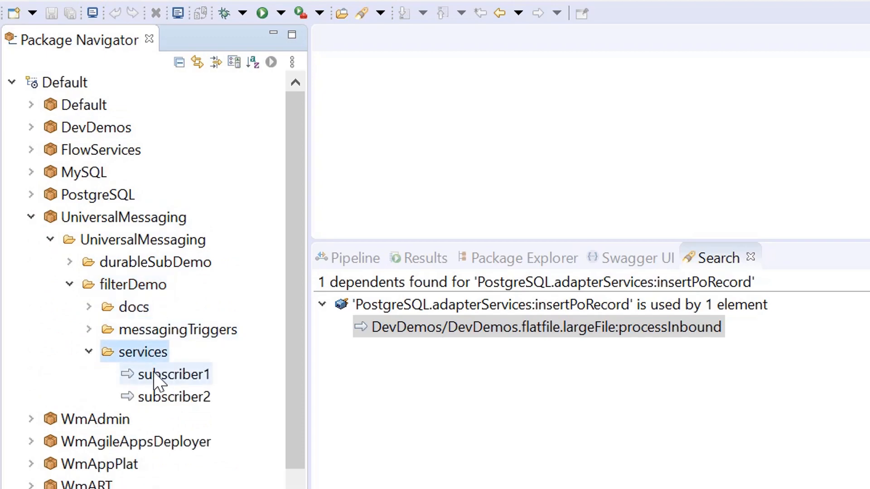
pyautogui.rightClick(174, 374)
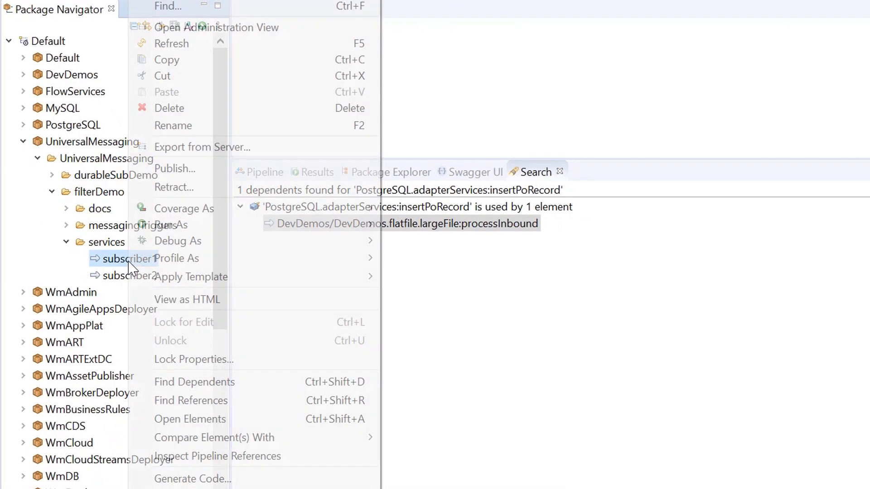
pyautogui.click(194, 382)
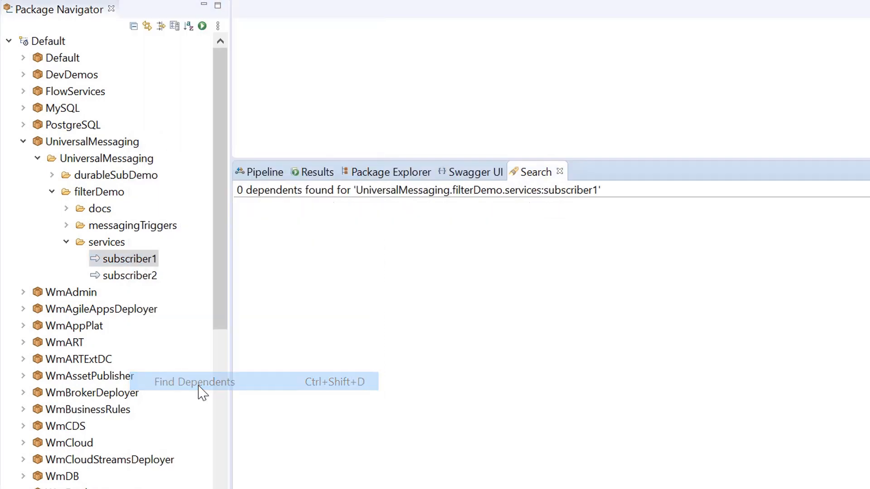
pyautogui.click(194, 381)
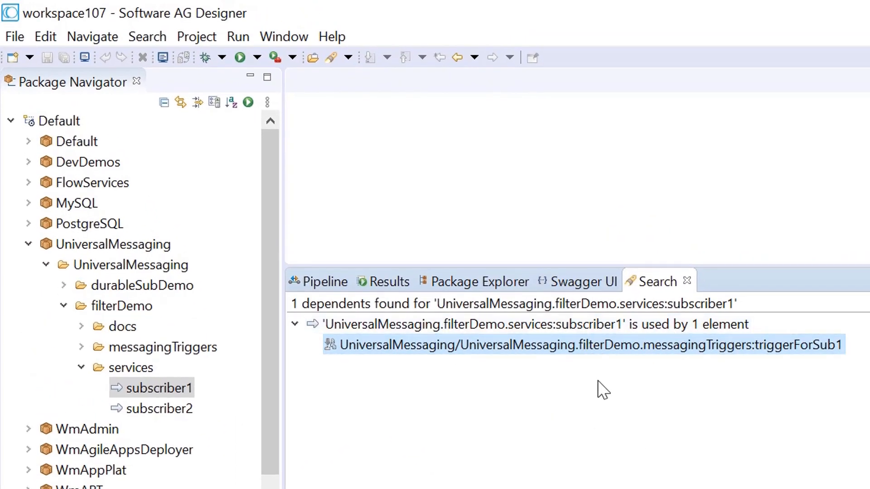
pyautogui.moveTo(786, 361)
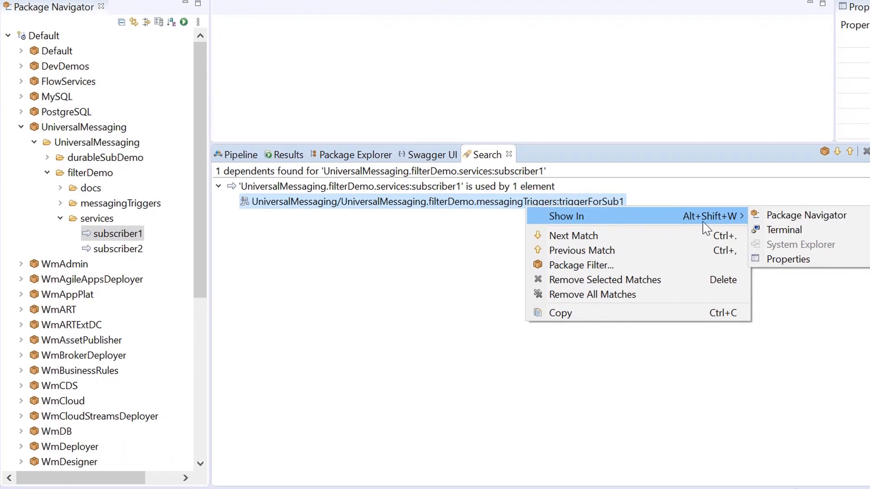
# Show triggerForSub1 in Package Navigator, open it to confirm Condition1 calls subscriber1, then close it.
pyautogui.click(807, 215)
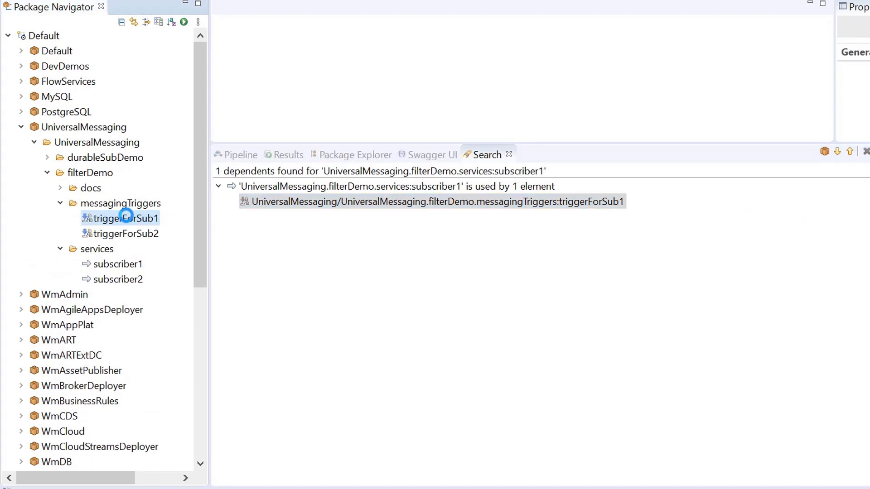
pyautogui.doubleClick(113, 218)
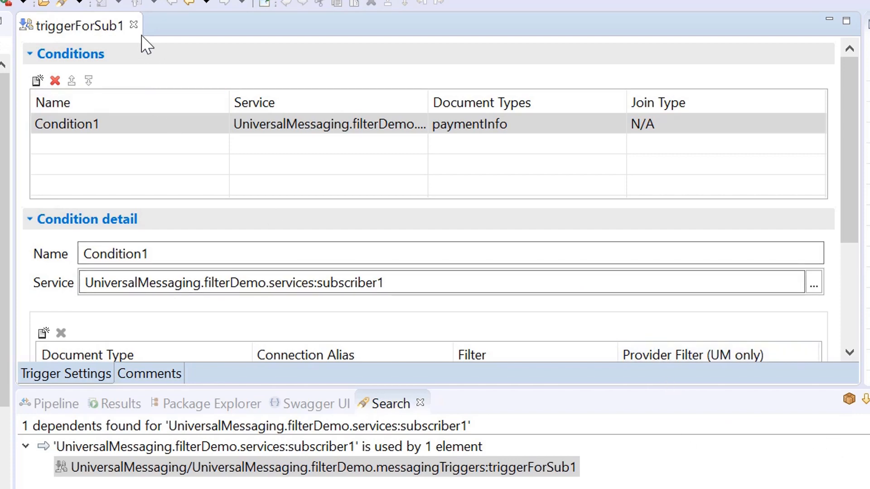
pyautogui.click(134, 26)
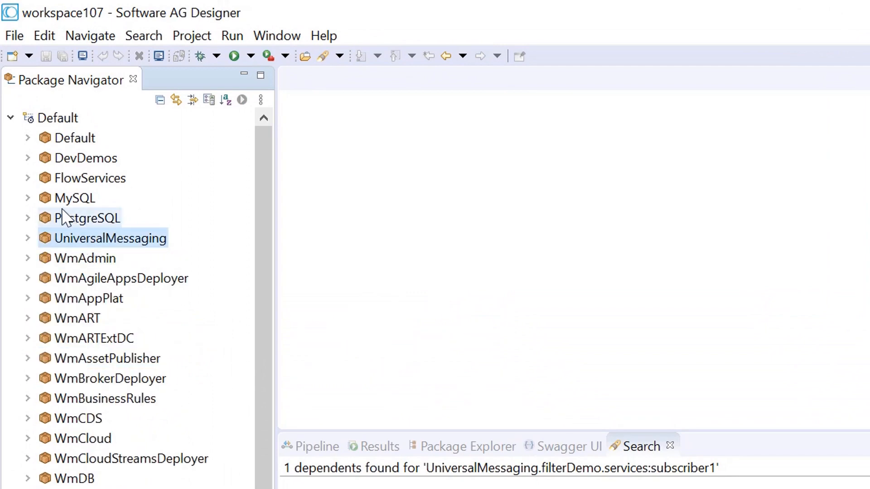
# Run Find References on DevDemos' processInbound service, listing the 4 elements it uses.
pyautogui.click(88, 218)
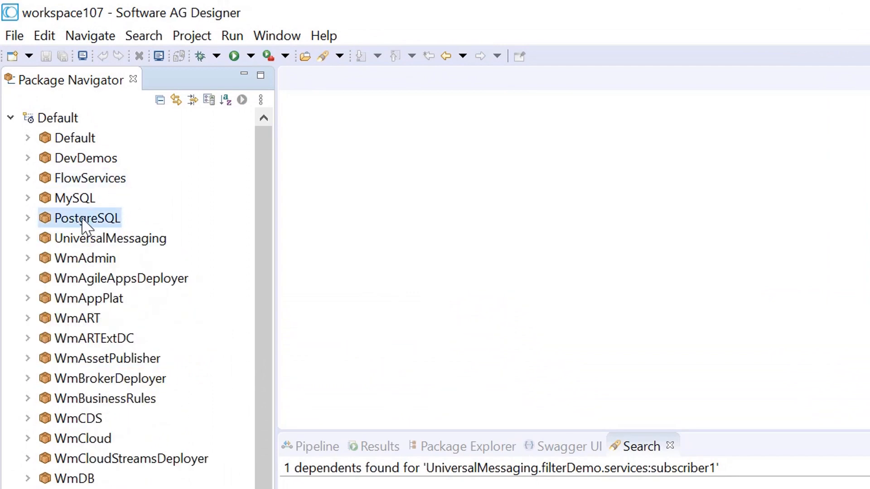
pyautogui.moveTo(85, 199)
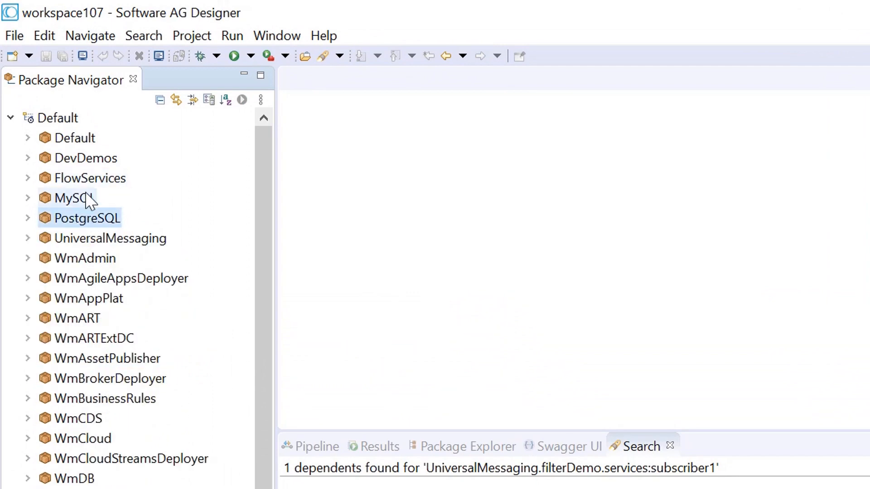
pyautogui.click(28, 177)
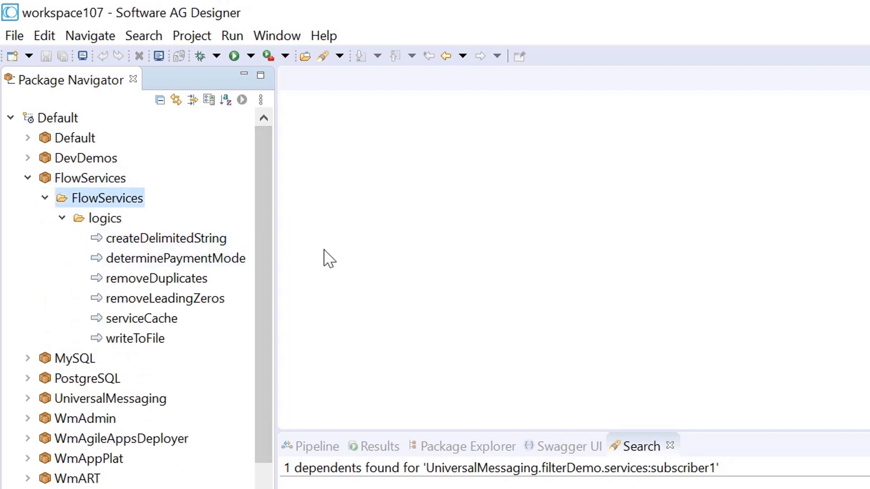
pyautogui.click(86, 158)
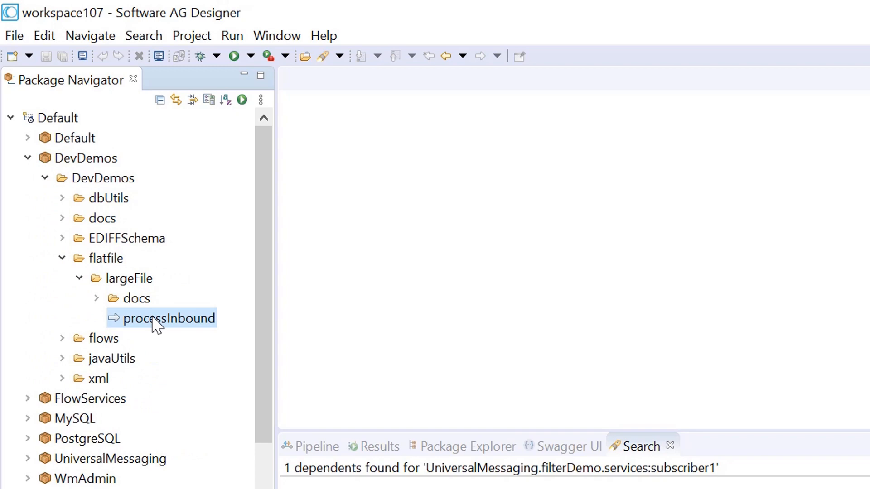
pyautogui.rightClick(162, 318)
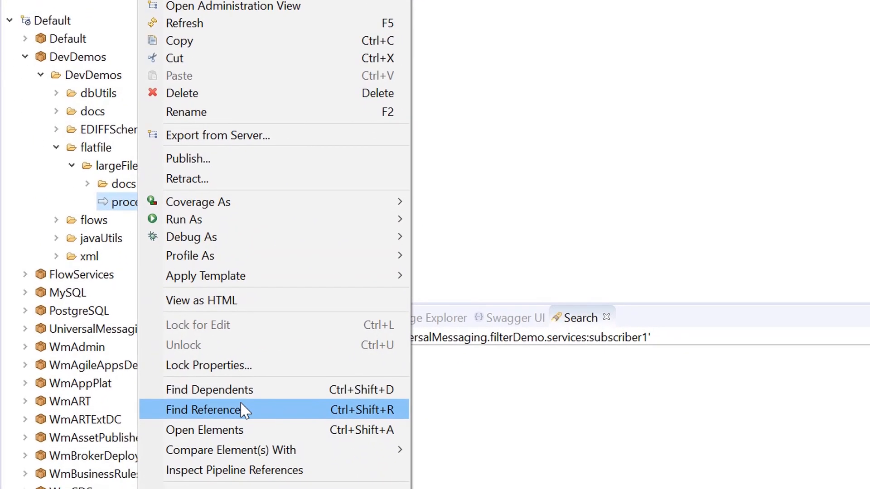
pyautogui.click(203, 410)
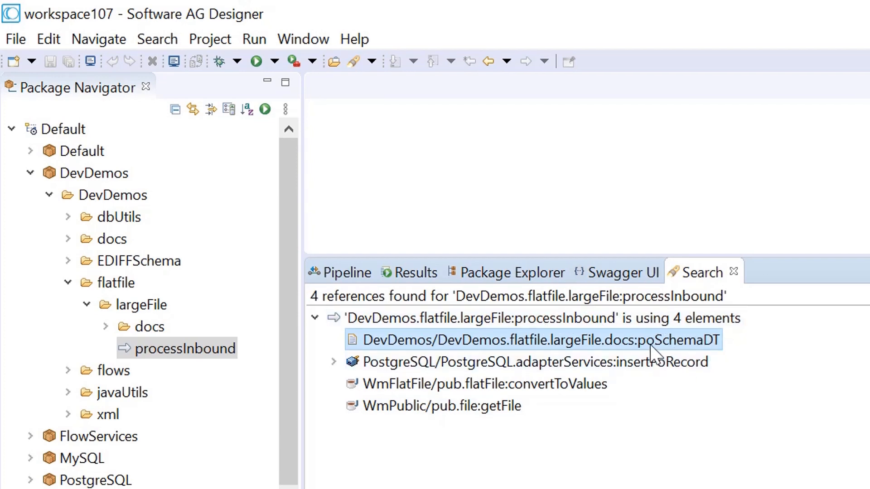
# Show poSchemaDT and insertPoRecord in Package Navigator, then open WmFlatFile's convertToValues, whose source is unavailable.
pyautogui.rightClick(533, 340)
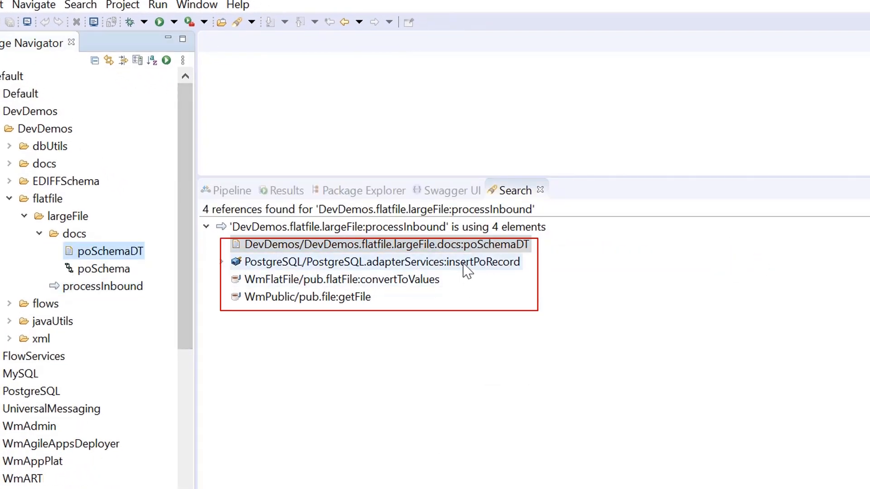
pyautogui.rightClick(374, 261)
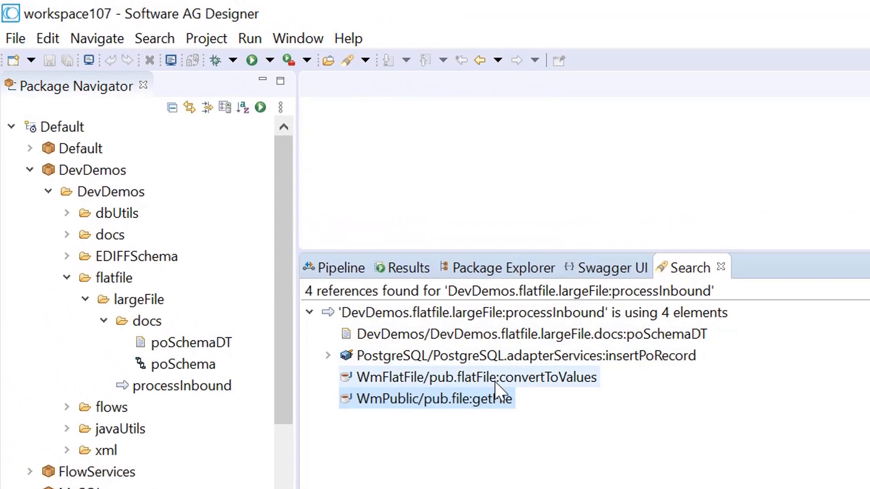
pyautogui.doubleClick(476, 376)
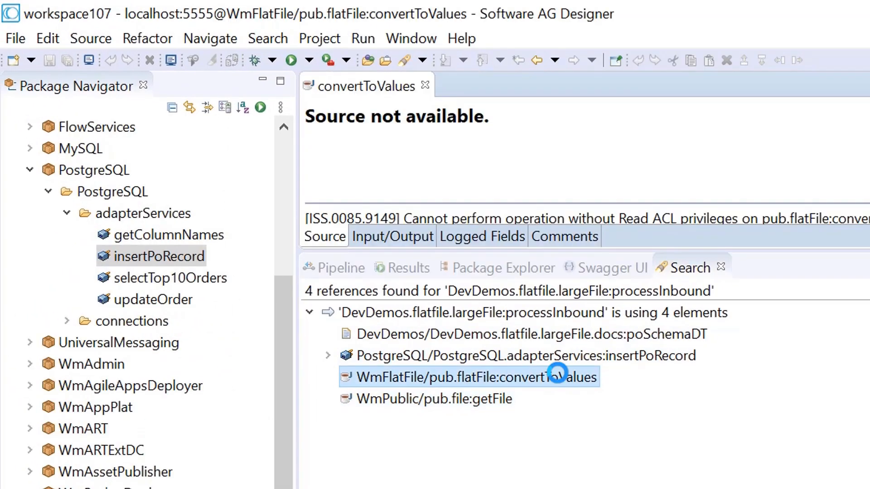